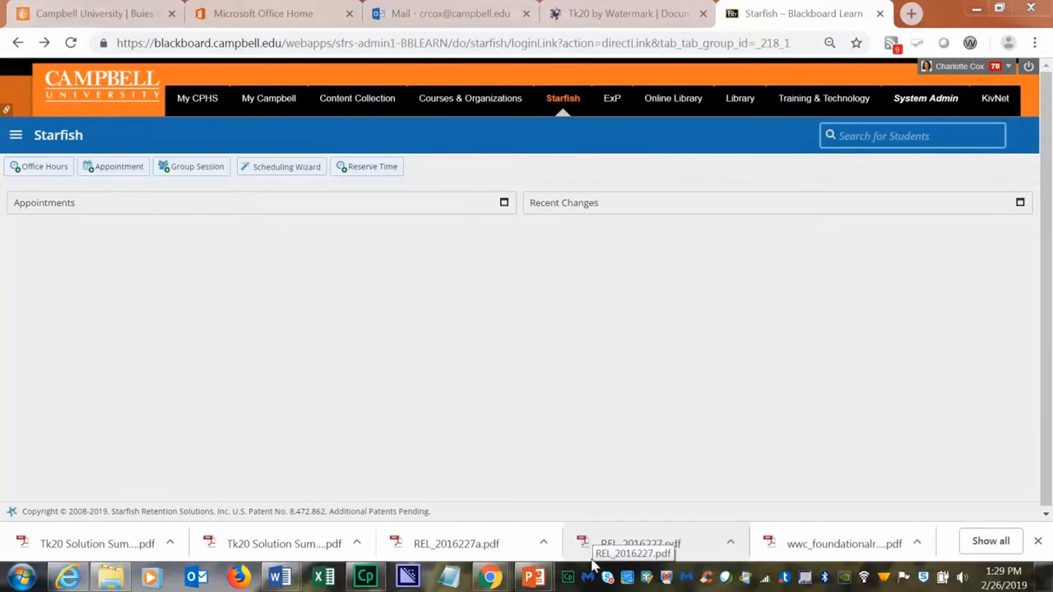
mouse_move(500, 394)
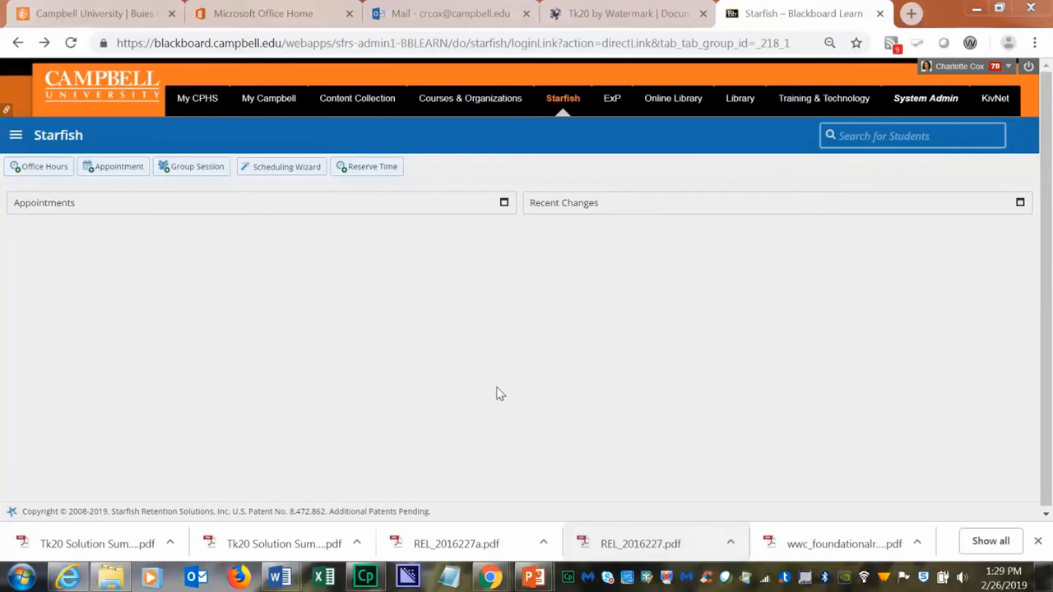
mouse_move(112, 166)
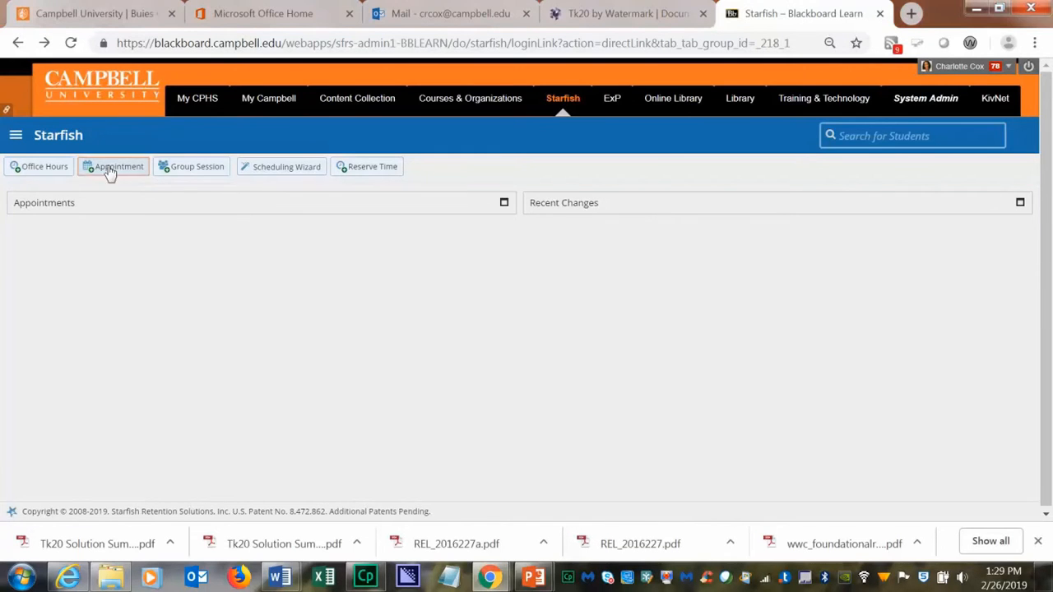
Step: Begin a new appointment and choose the test student as the attendee
left_click(118, 166)
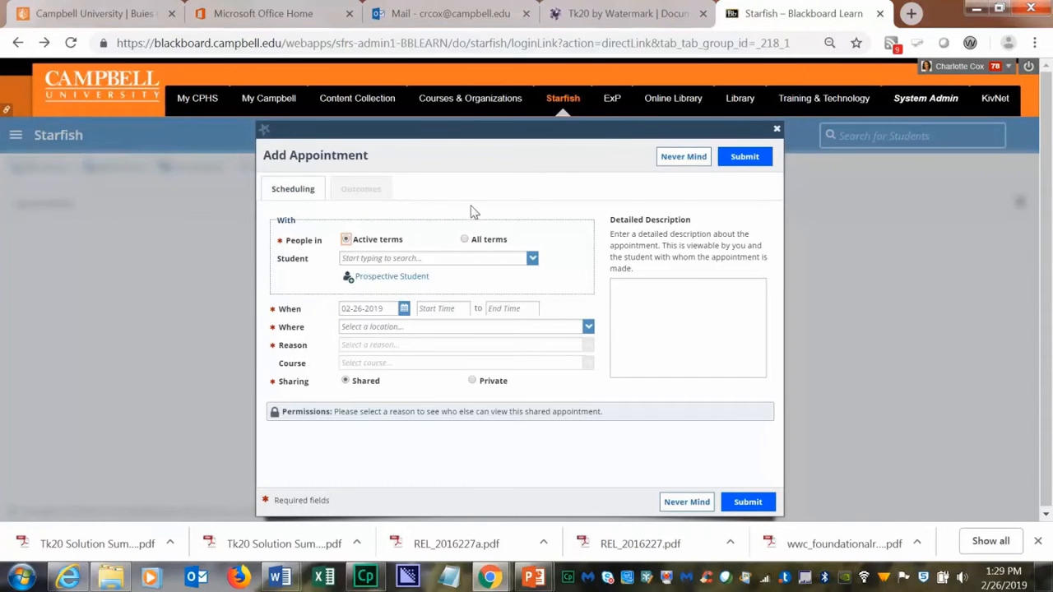
mouse_move(358, 248)
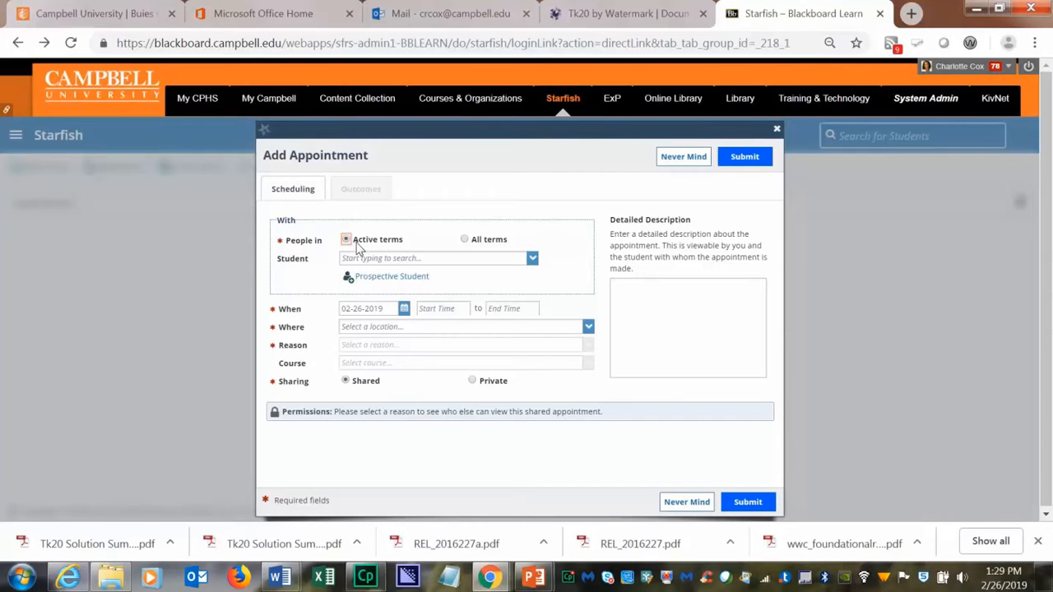
mouse_move(465, 254)
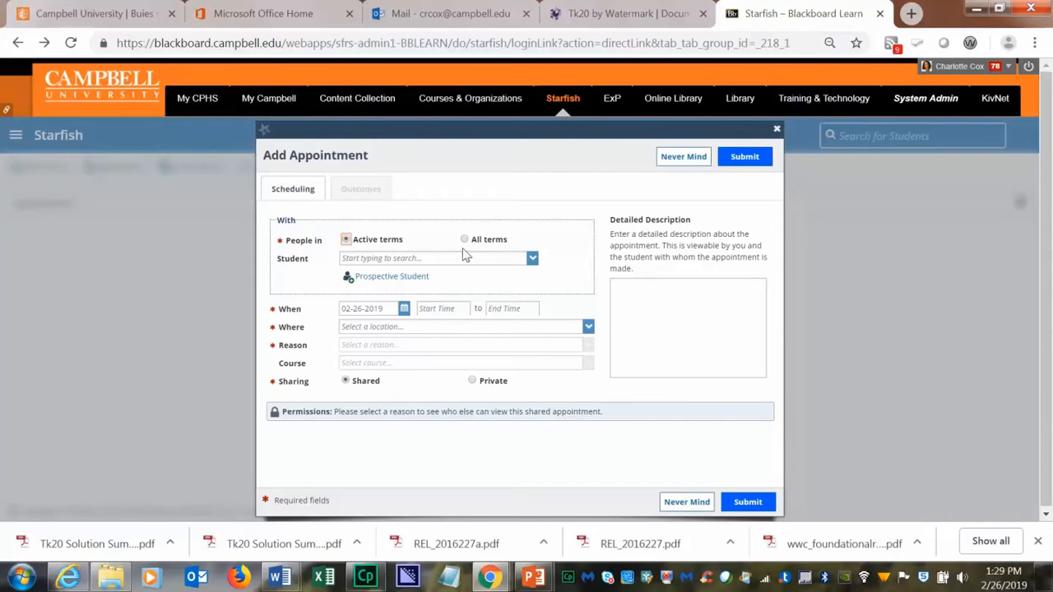
left_click(432, 258)
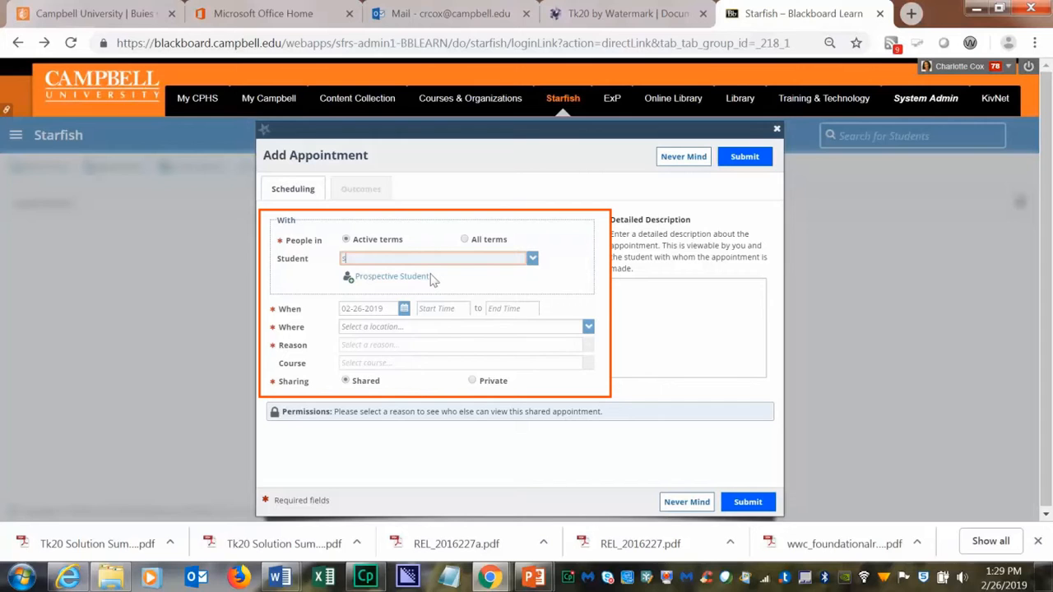
type("student, John")
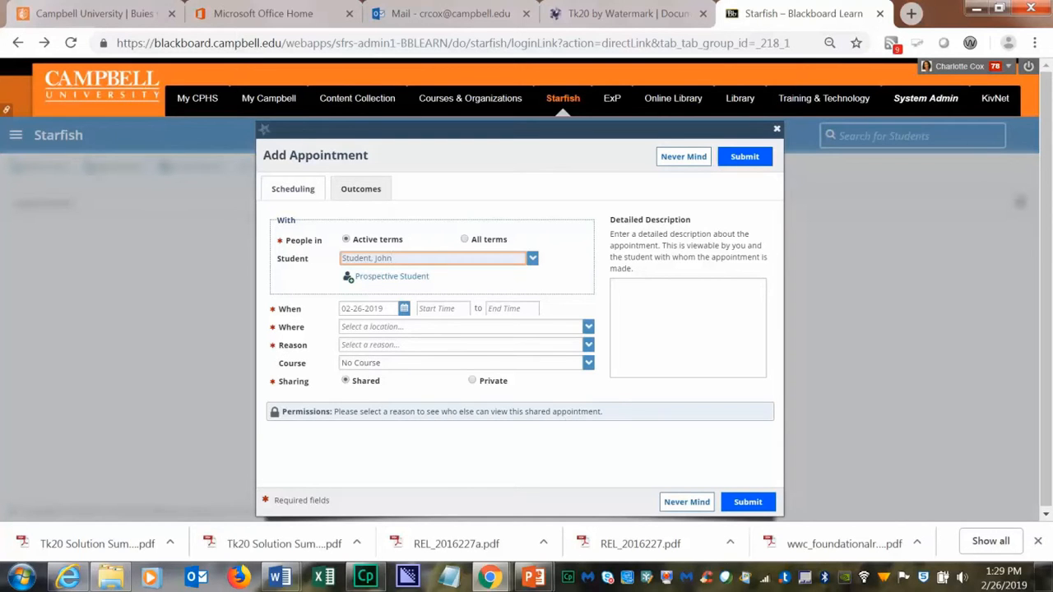
left_click(442, 309)
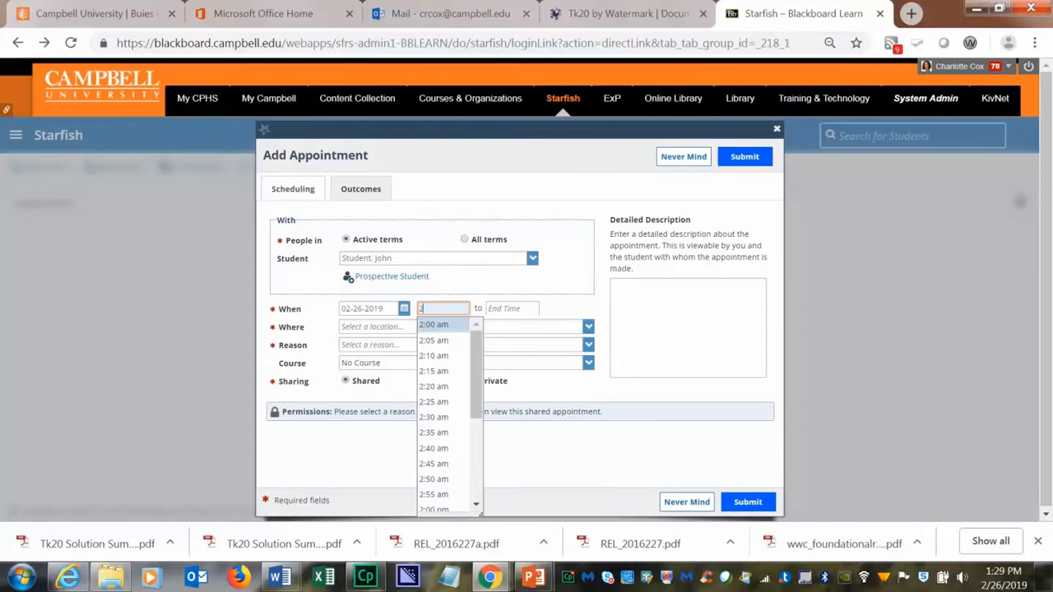
Step: Set the appointment's start time to 2:20 pm and end time to 3:00 pm
scroll("down", 3)
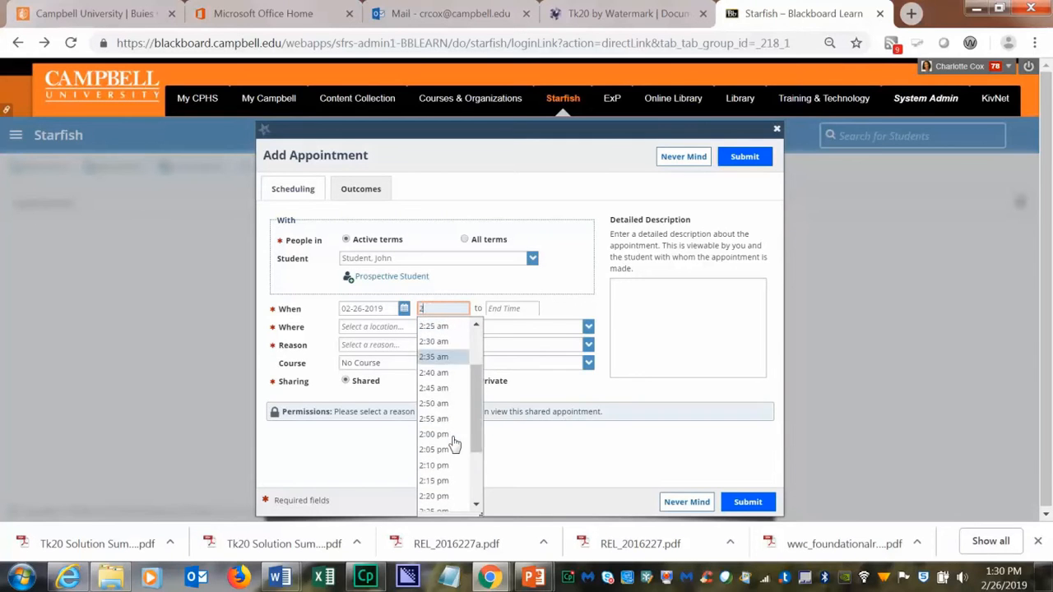
left_click(433, 496)
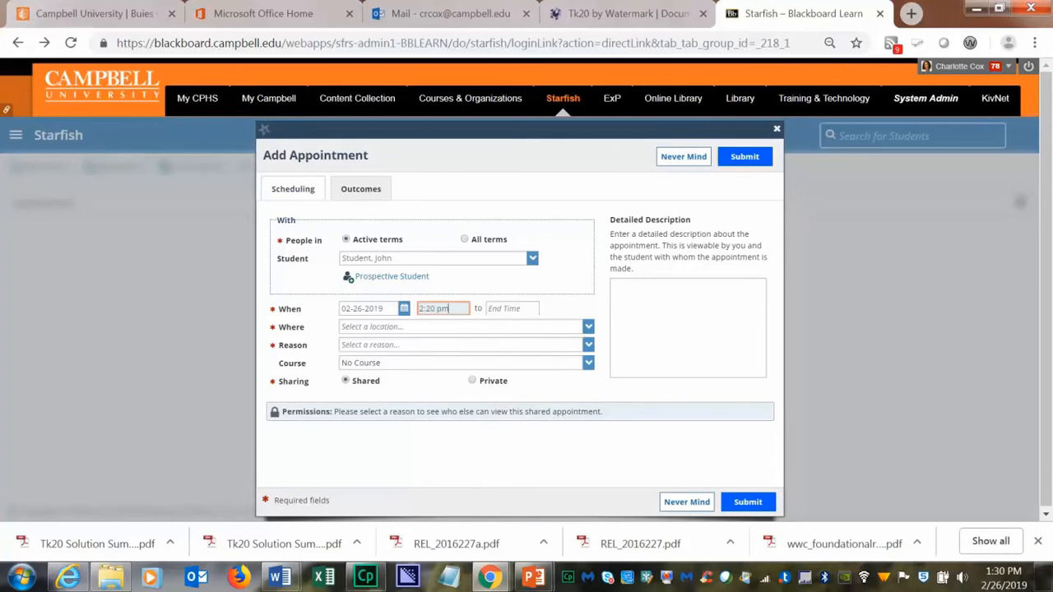
left_click(512, 308)
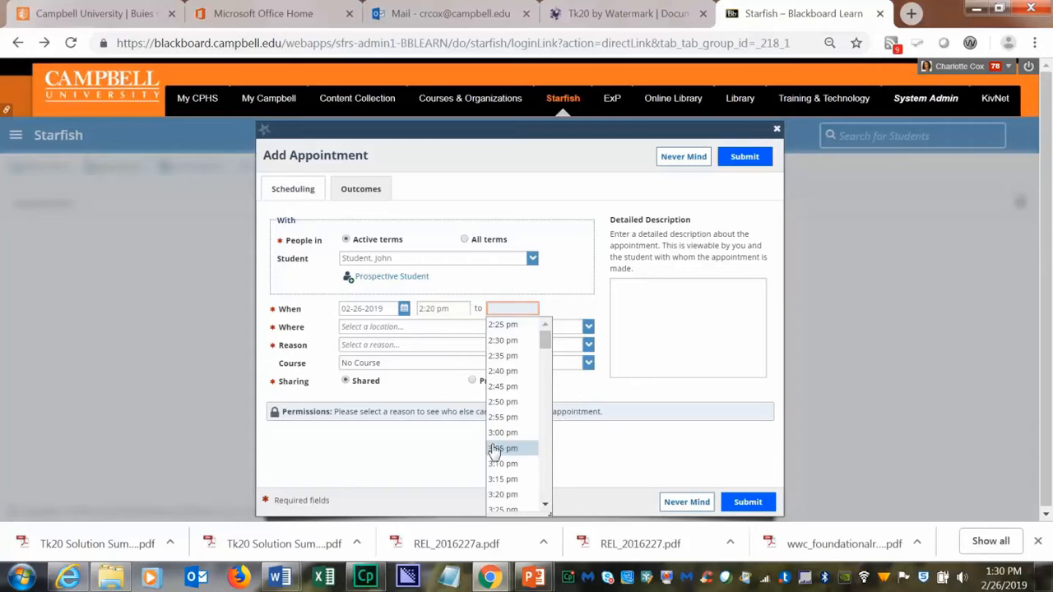
left_click(503, 432)
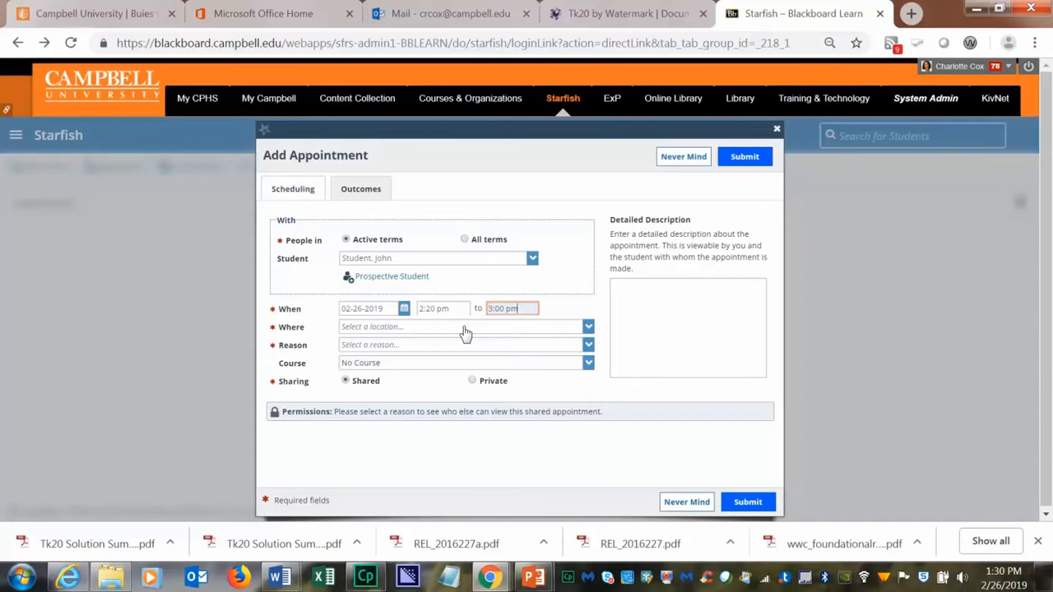
Step: Choose Kivett 212 as the location and Research opportunities as the reason, then view Outcomes
left_click(460, 326)
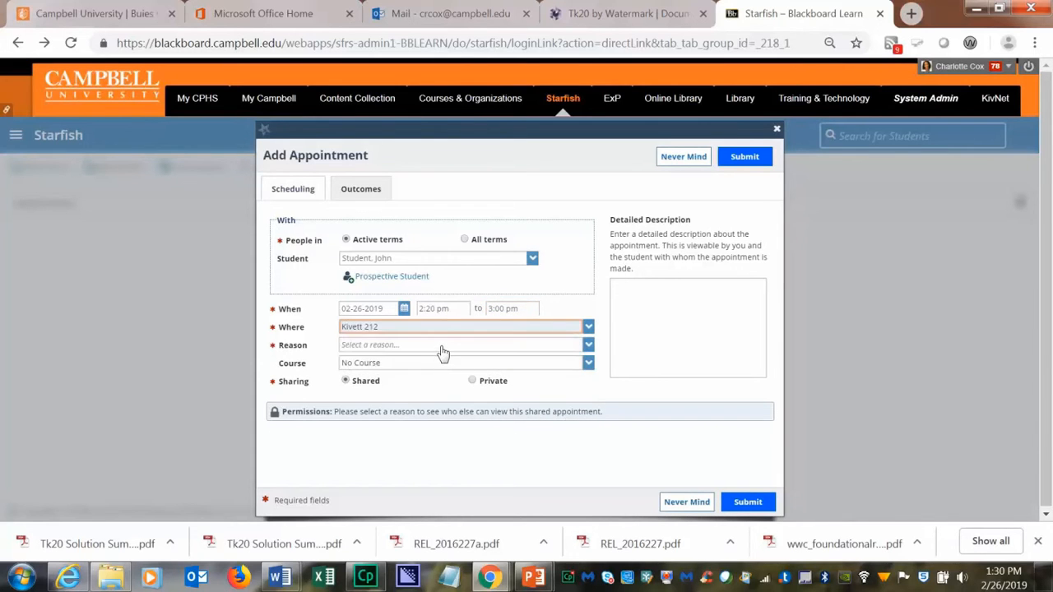
left_click(461, 344)
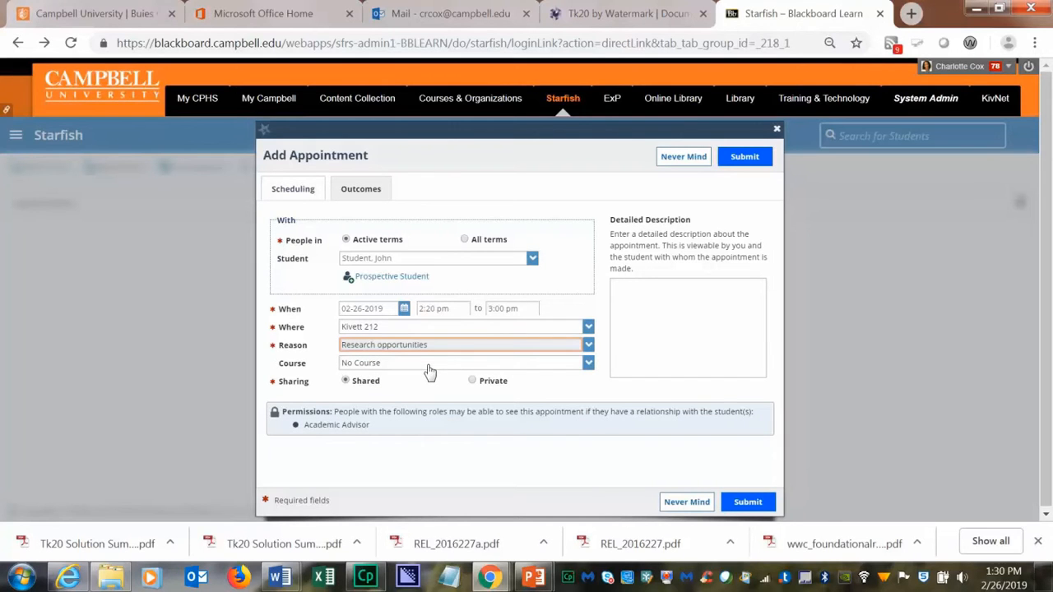
mouse_move(319, 389)
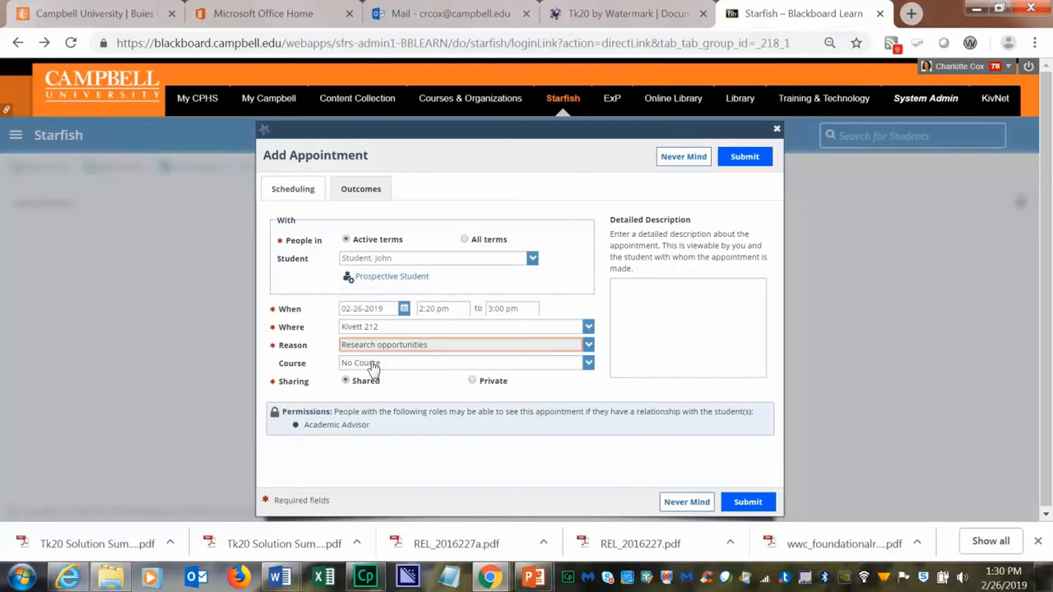
left_click(360, 187)
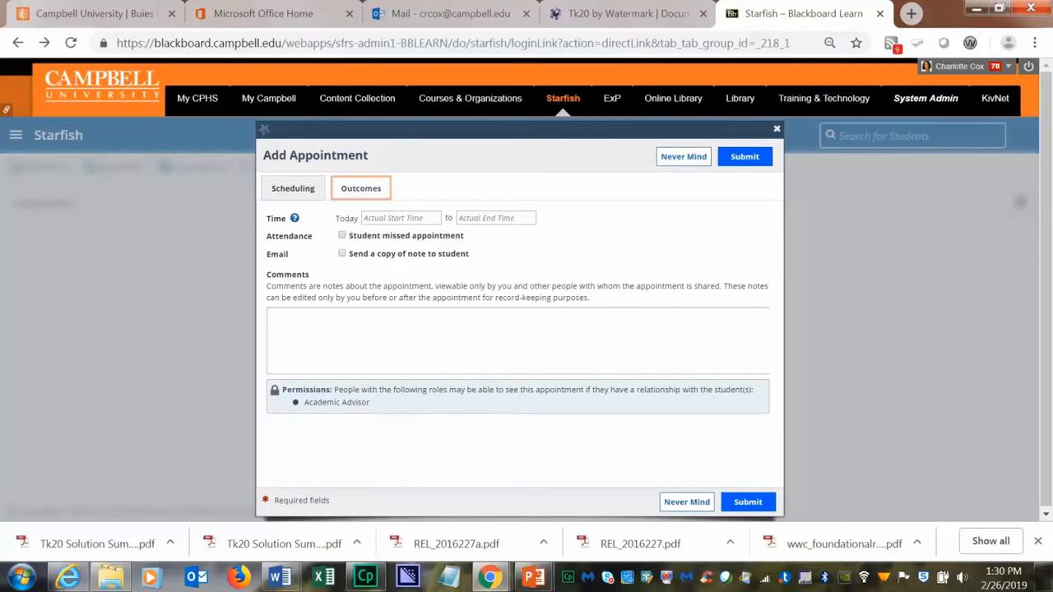
Step: Submit the new appointment to save it
left_click(747, 502)
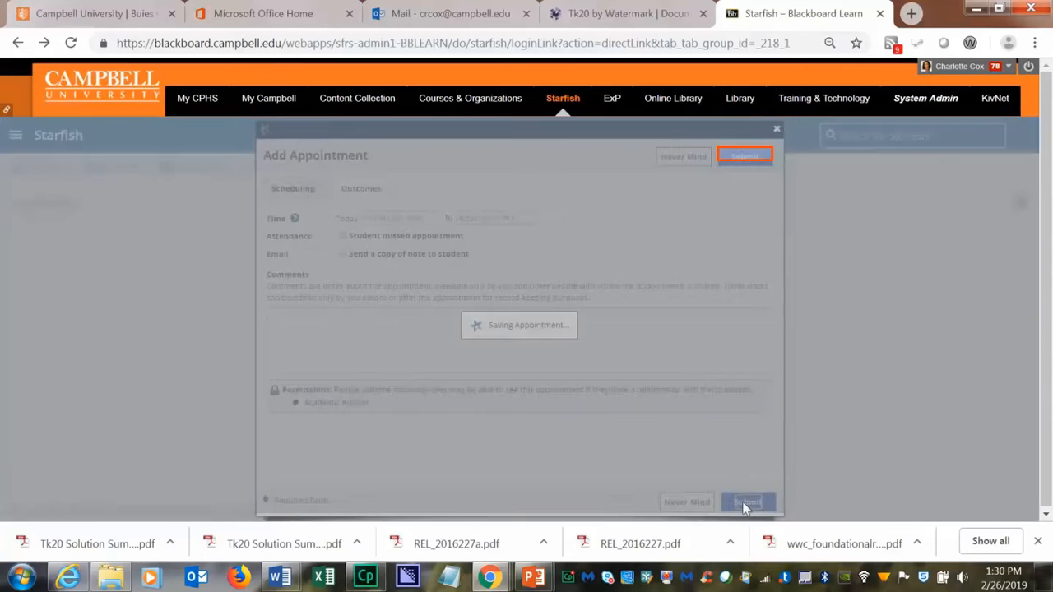
Step: Finish submitting so the 2:20 pm Kivett 212 appointment appears on the dashboard
left_click(746, 502)
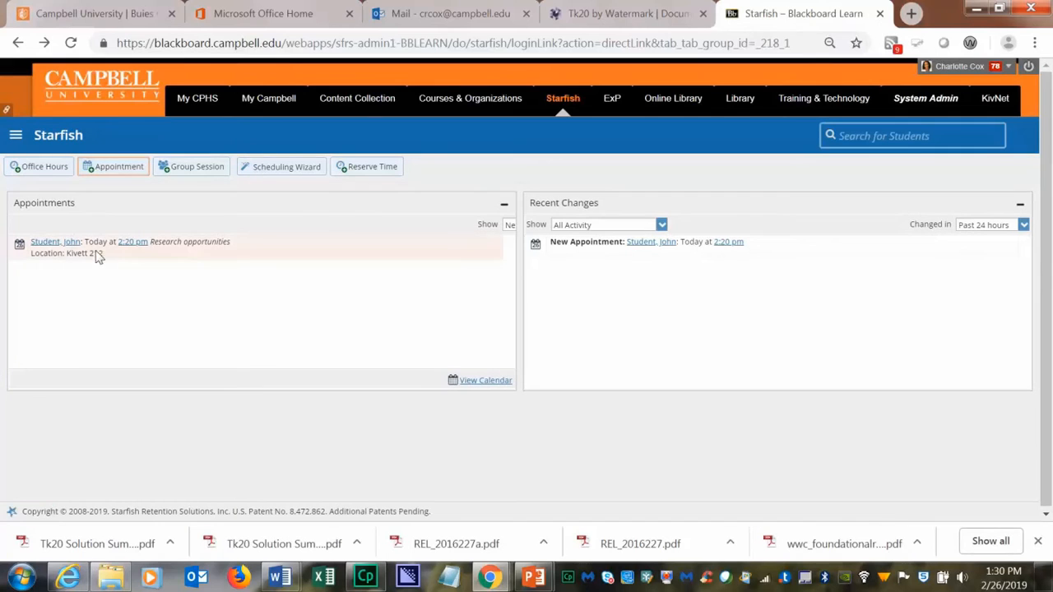
mouse_move(101, 280)
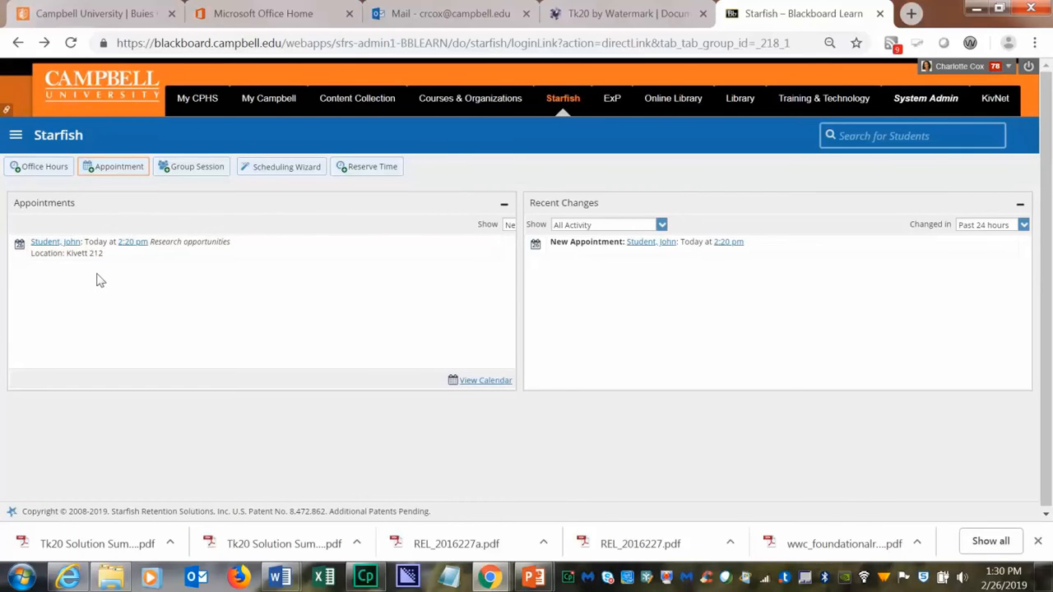
mouse_move(90, 290)
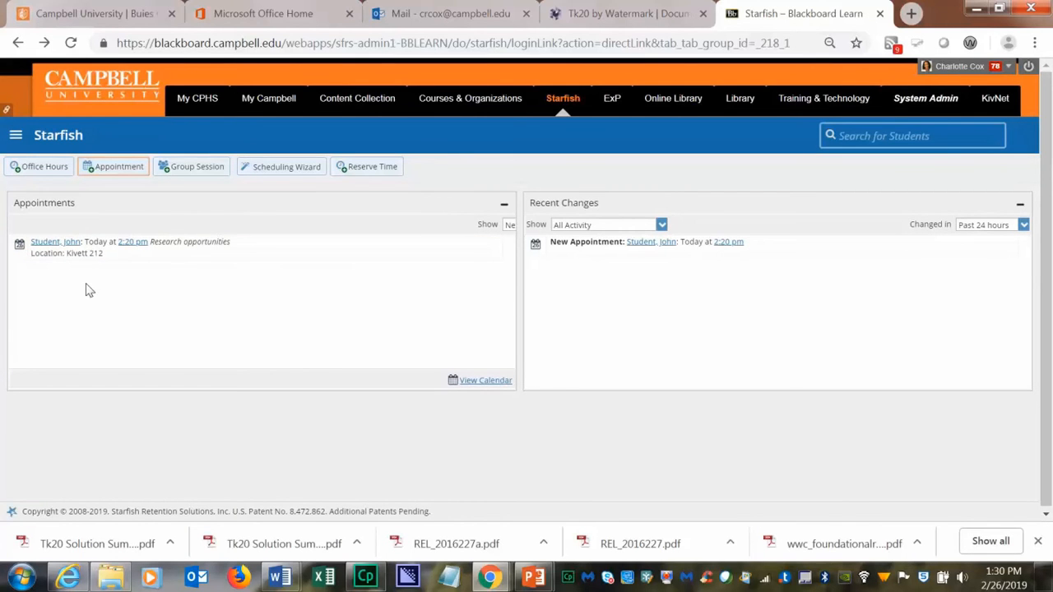